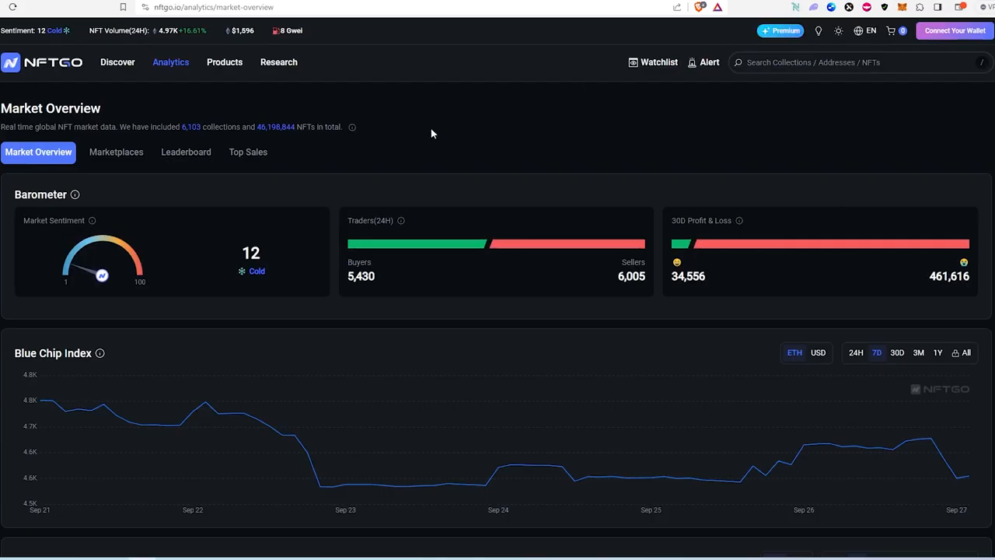
pyautogui.moveTo(471, 187)
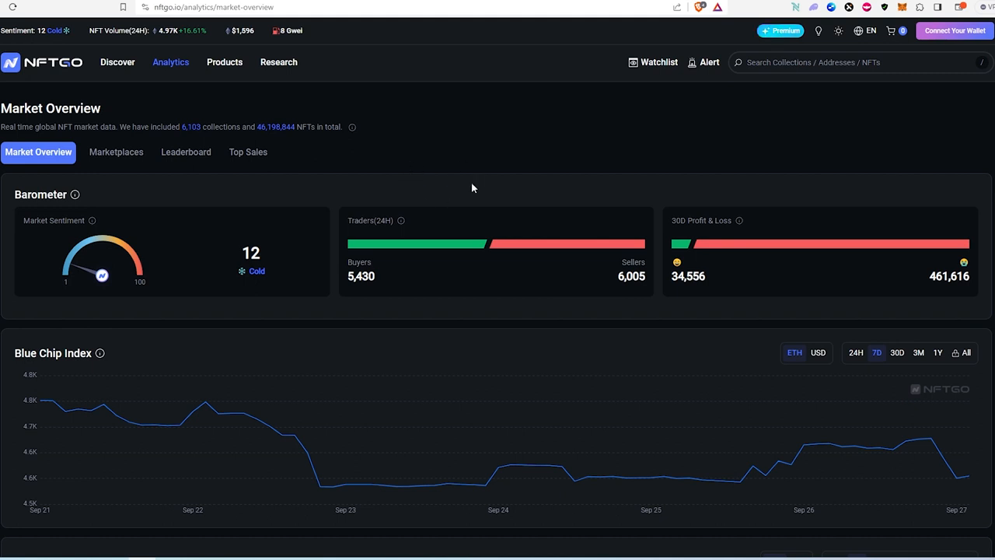
pyautogui.moveTo(346, 300)
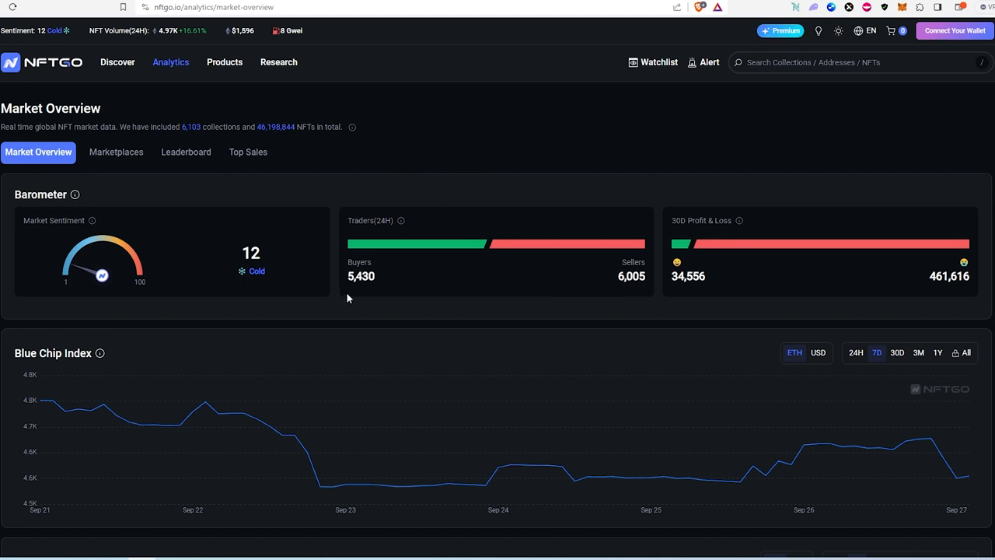
pyautogui.moveTo(583, 299)
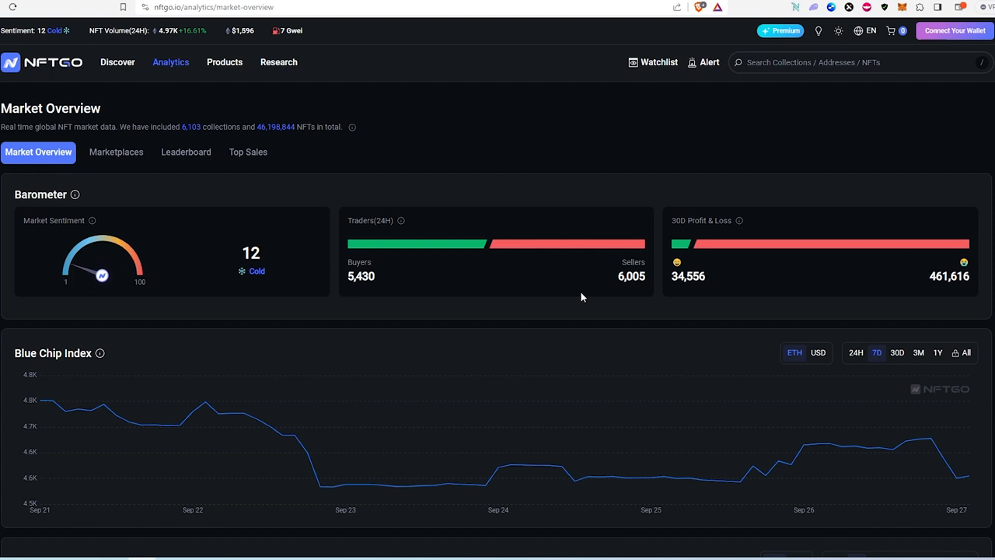
pyautogui.moveTo(411, 311)
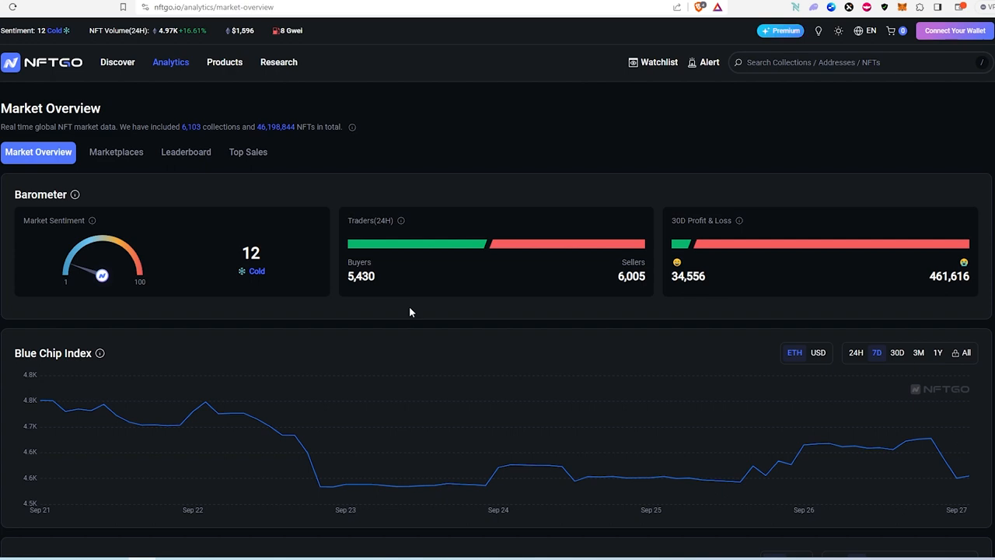
# Step: Switch the Market Cap & Volume chart from the 7-day to the 30-day range
pyautogui.scroll(-3)
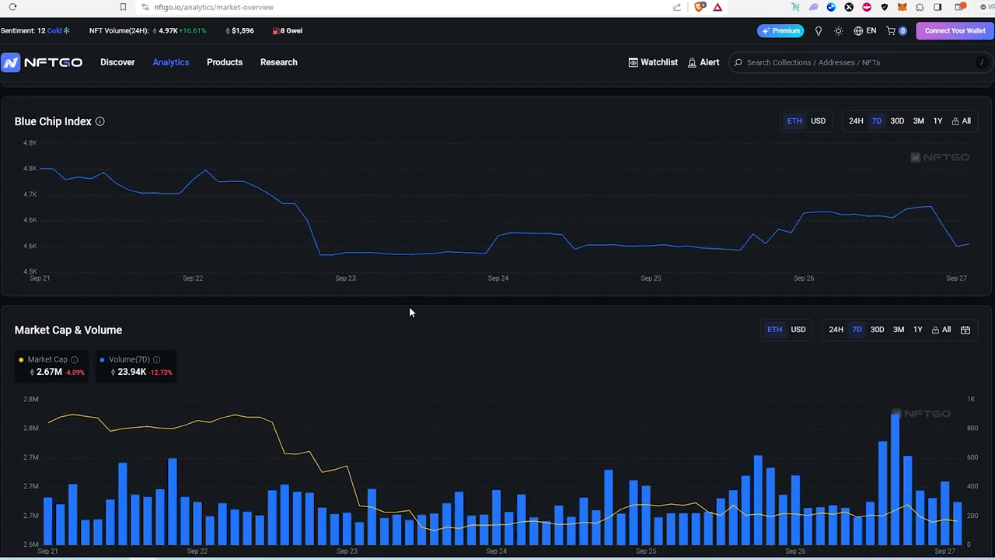
pyautogui.scroll(-3)
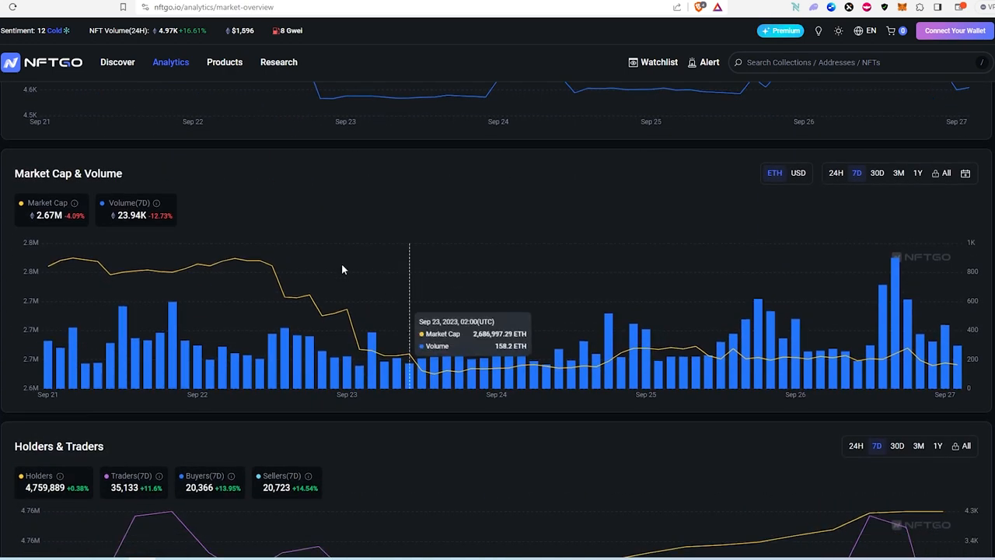
pyautogui.moveTo(619, 234)
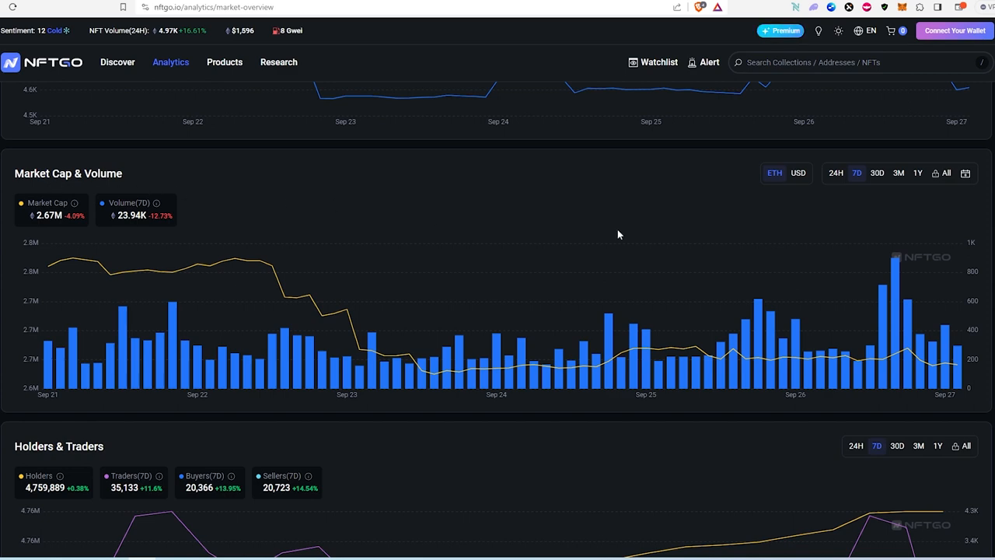
pyautogui.click(877, 173)
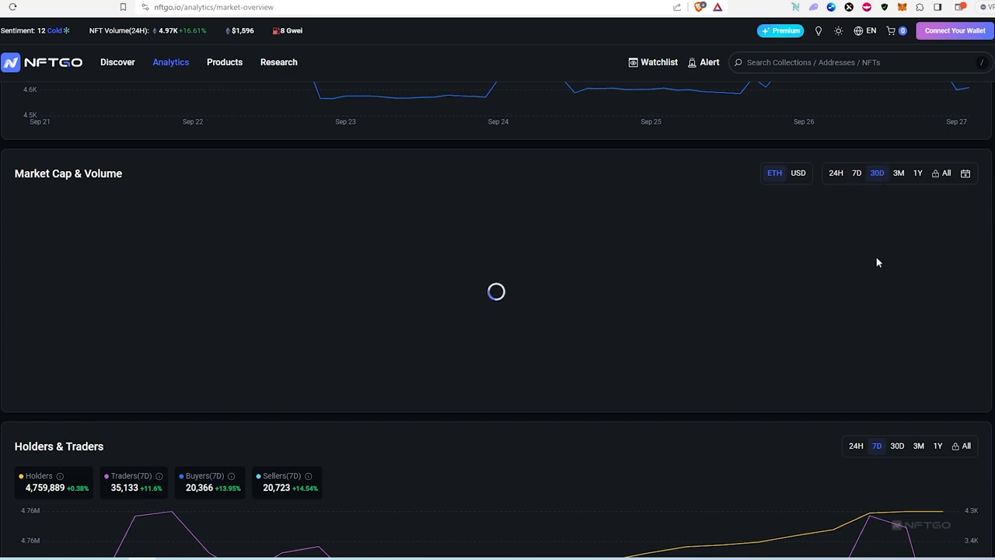
pyautogui.moveTo(917, 301)
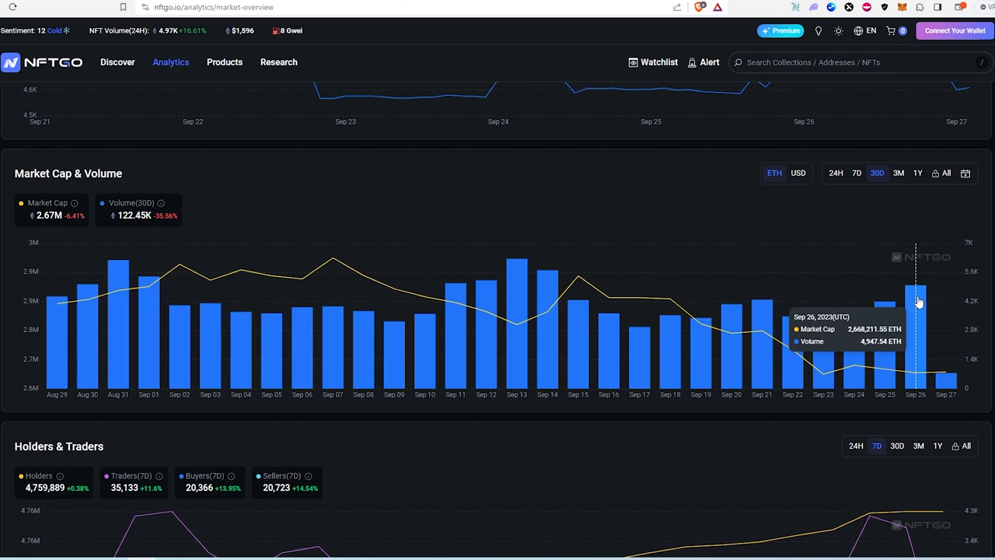
pyautogui.scroll(3)
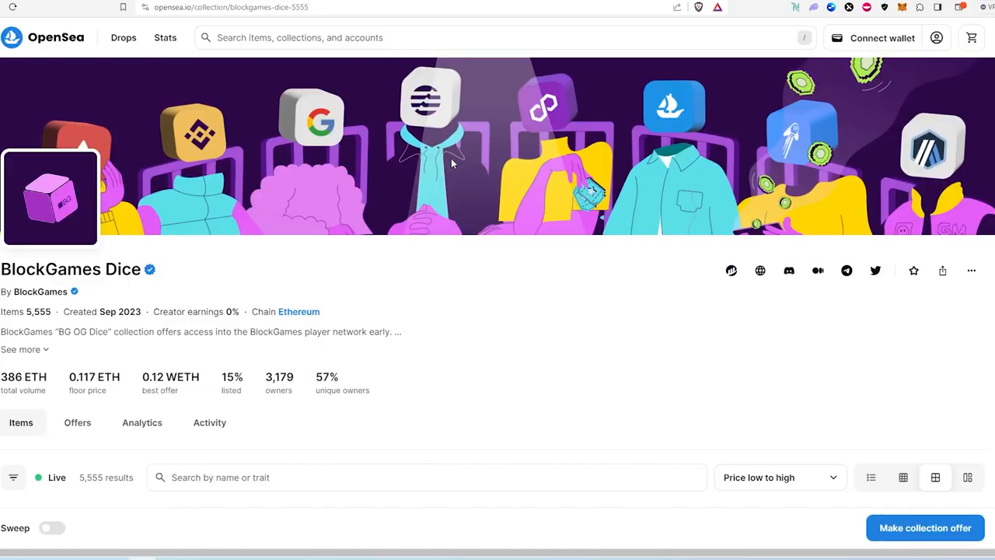
pyautogui.moveTo(152, 292)
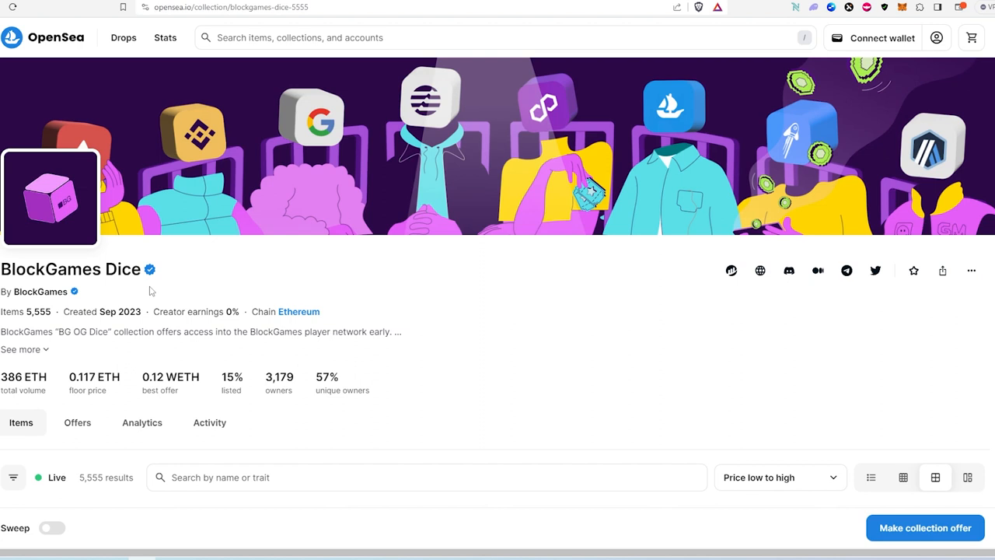
pyautogui.moveTo(100, 304)
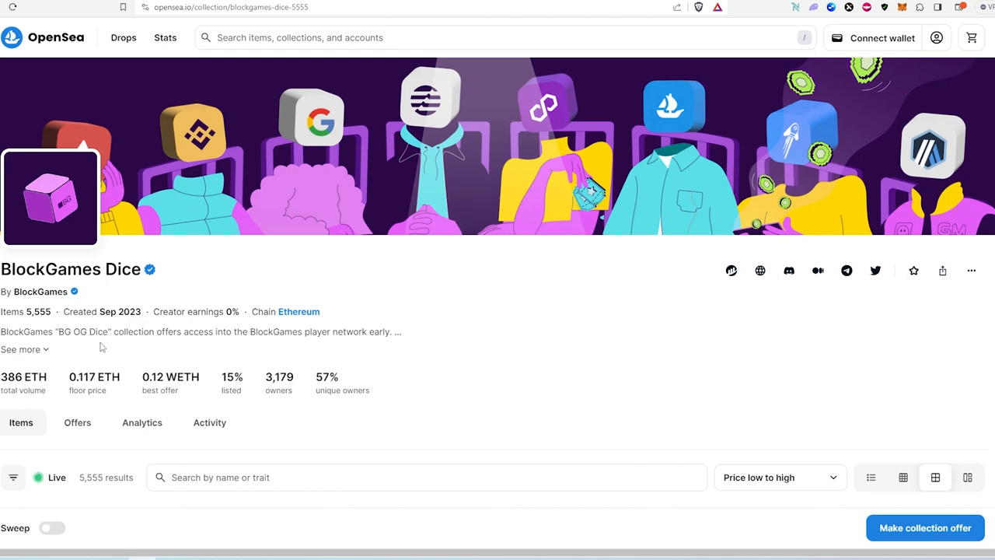
# Step: Bring the BlockGames Dice Items grid into view sorted Price low to high and select a listing
pyautogui.scroll(-3)
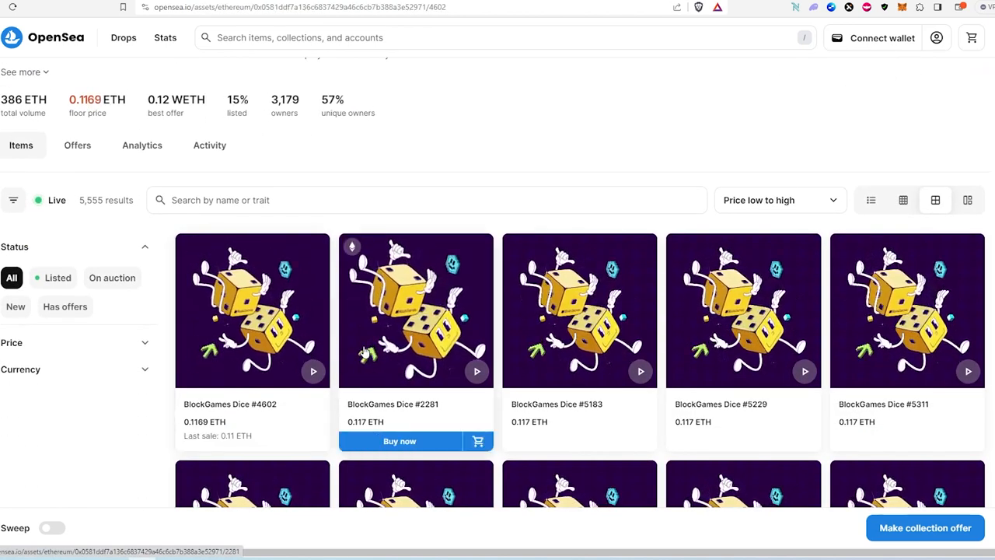
pyautogui.click(252, 309)
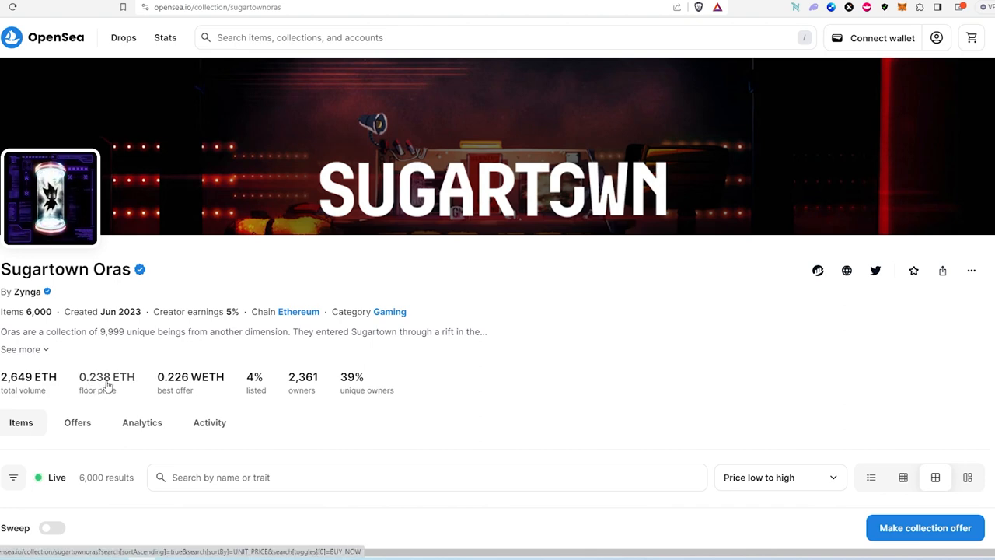
# Step: View the Sugartown Oras #2705 listing and price history, then go back to the collection's items grid
pyautogui.scroll(-3)
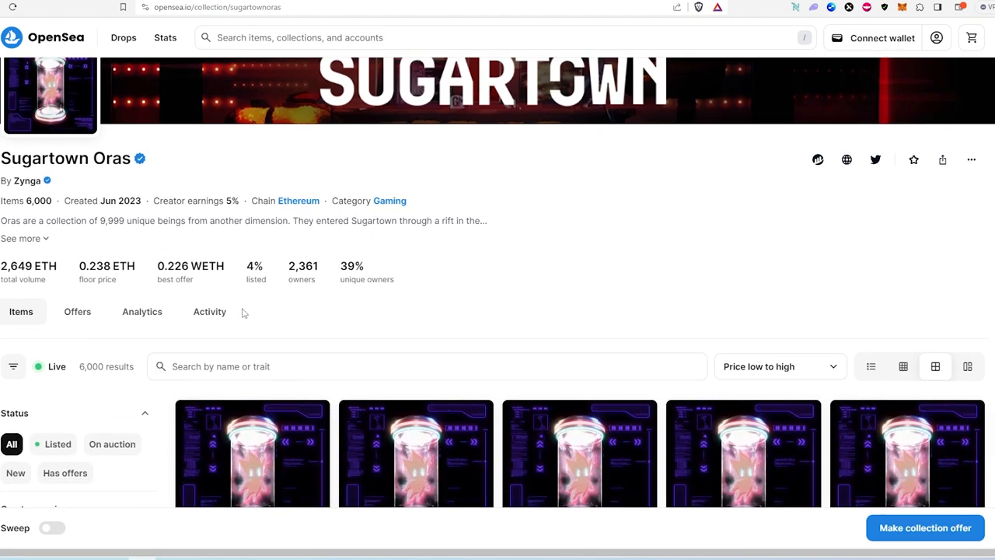
pyautogui.scroll(-3)
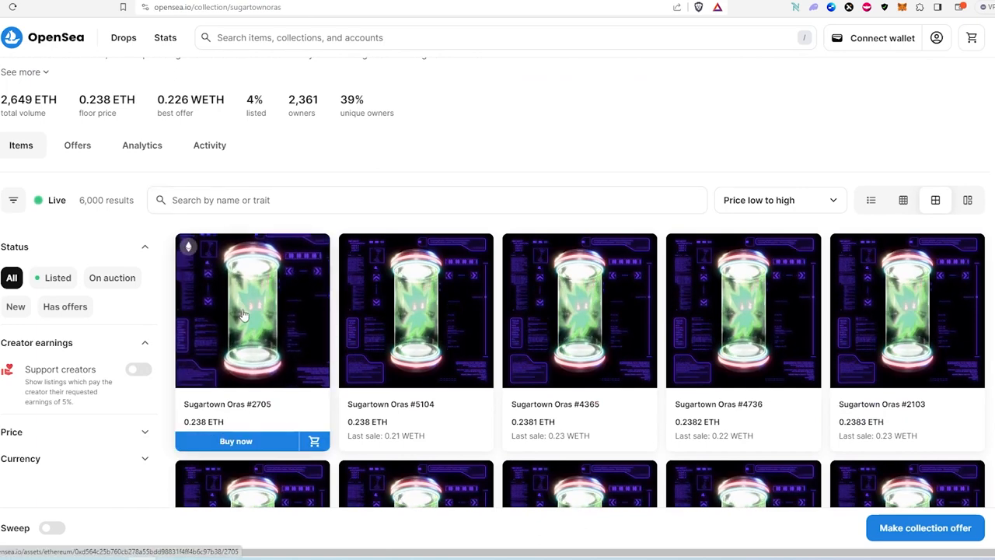
pyautogui.click(252, 309)
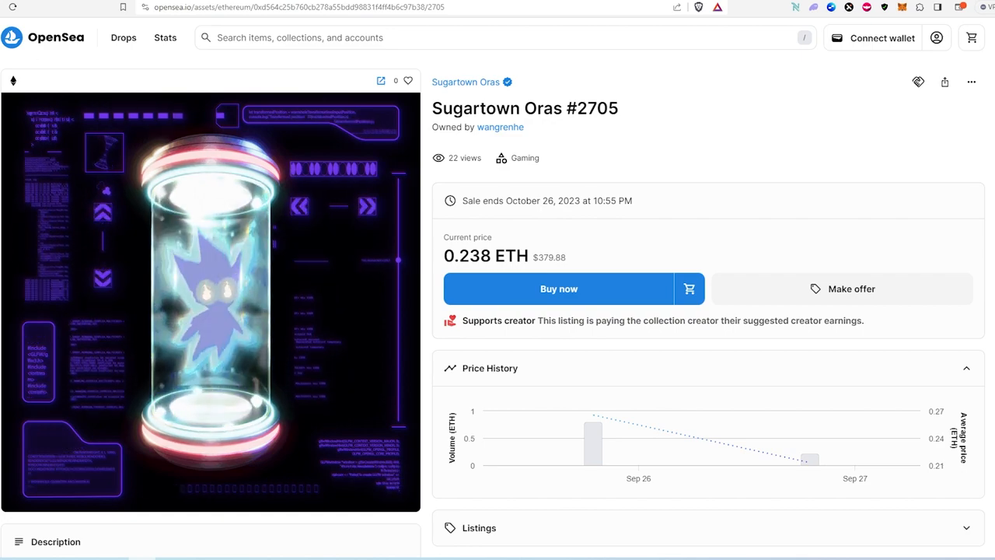
pyautogui.click(467, 81)
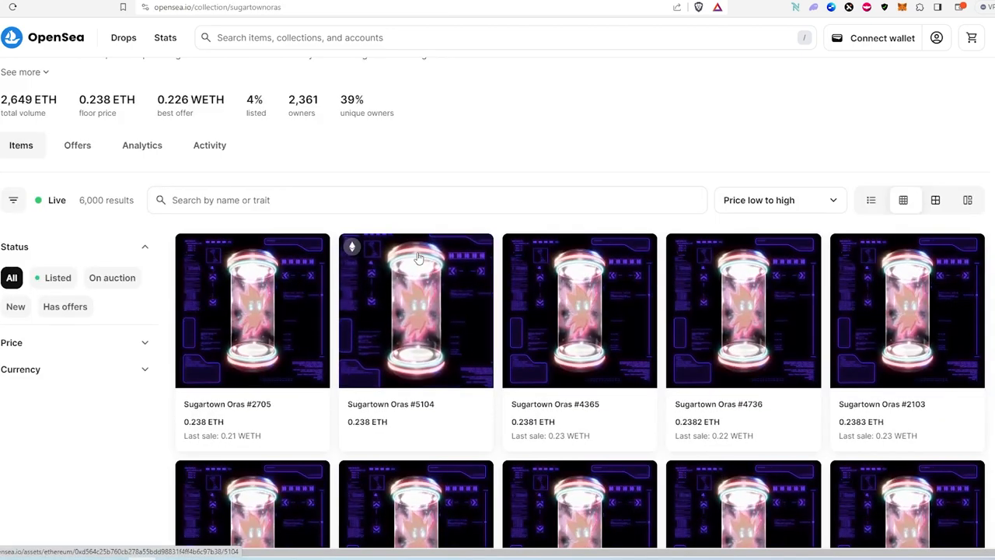
pyautogui.scroll(3)
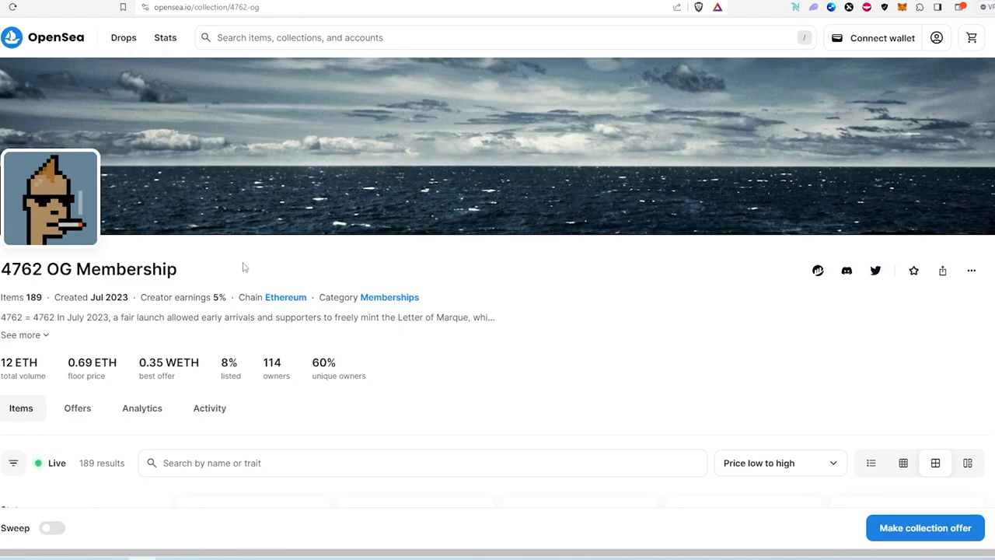
pyautogui.moveTo(140, 261)
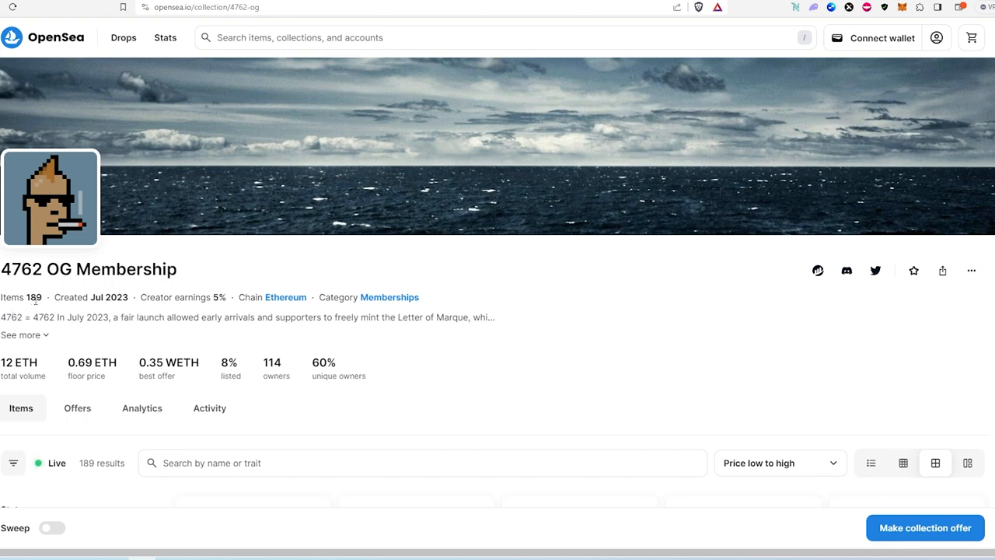
pyautogui.moveTo(31, 411)
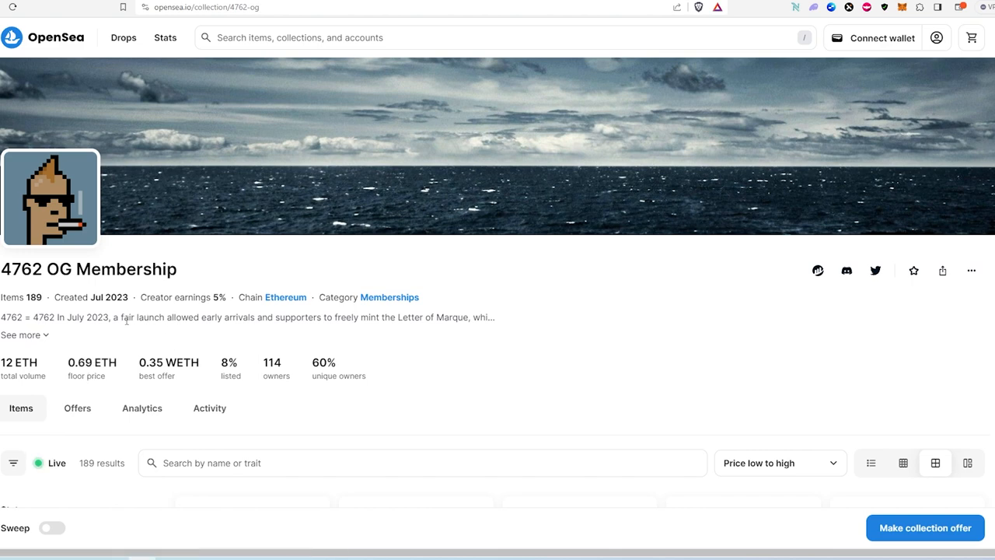
pyautogui.moveTo(100, 342)
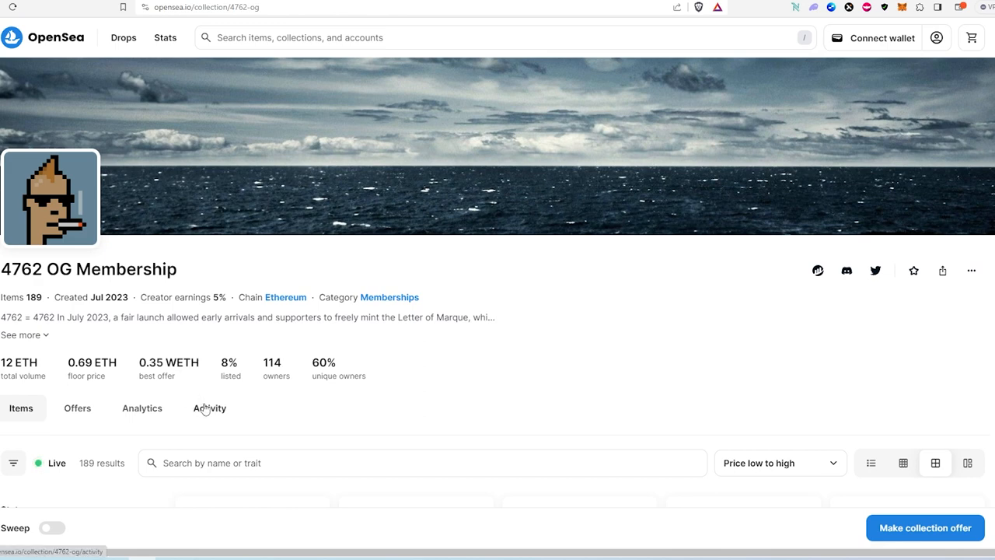
# Step: Show the 4762 OG Membership Activity view with its all-time Sales volume and average price chart
pyautogui.click(208, 408)
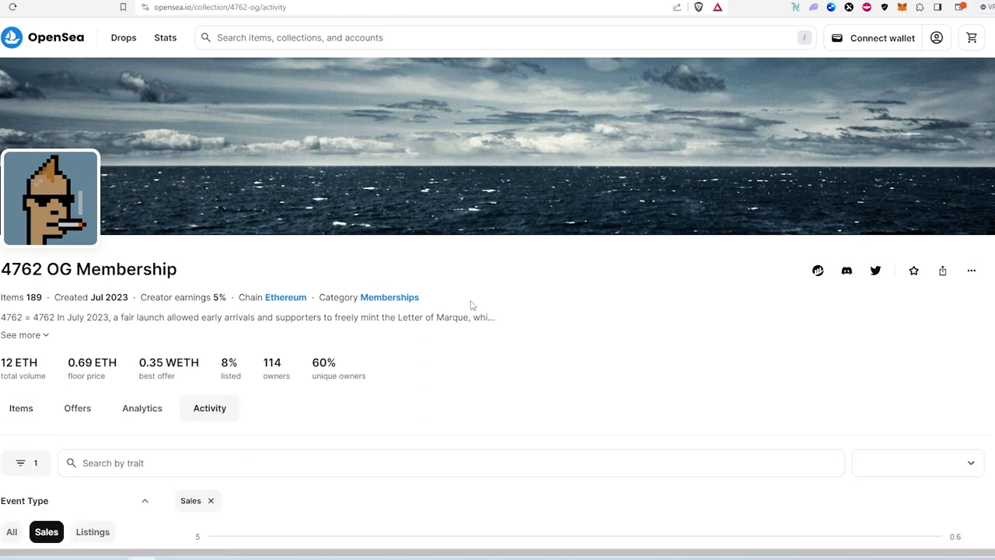
pyautogui.scroll(-3)
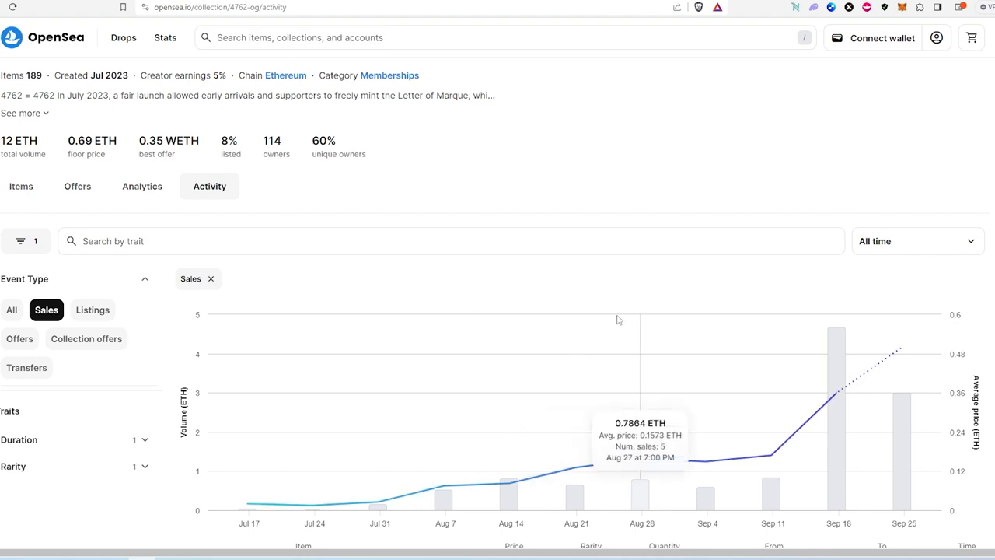
pyautogui.moveTo(680, 342)
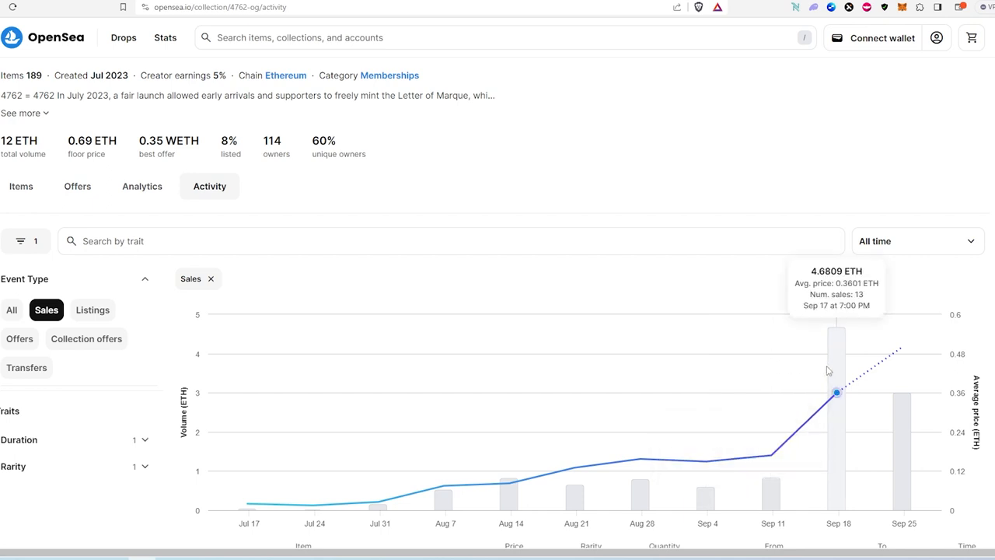
pyautogui.moveTo(834, 395)
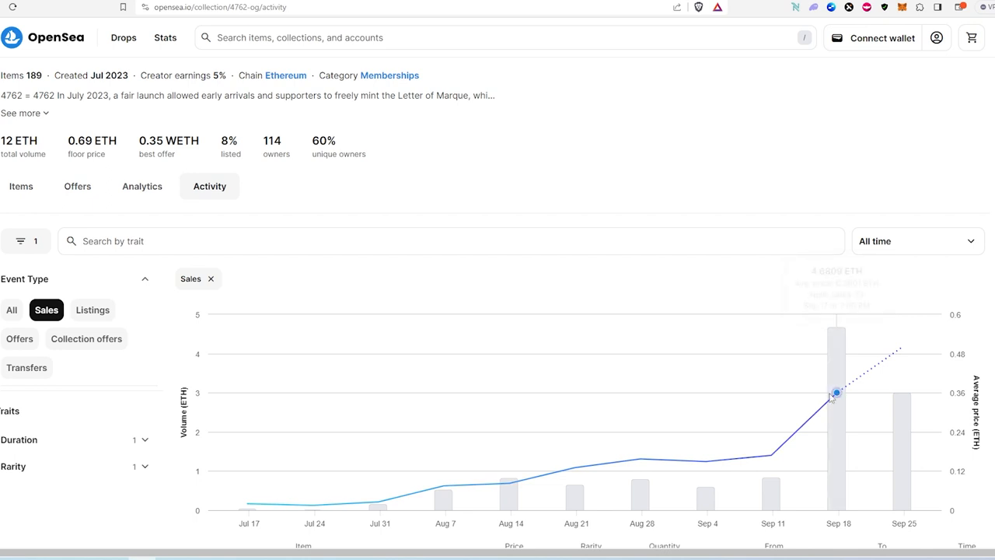
pyautogui.moveTo(836, 392)
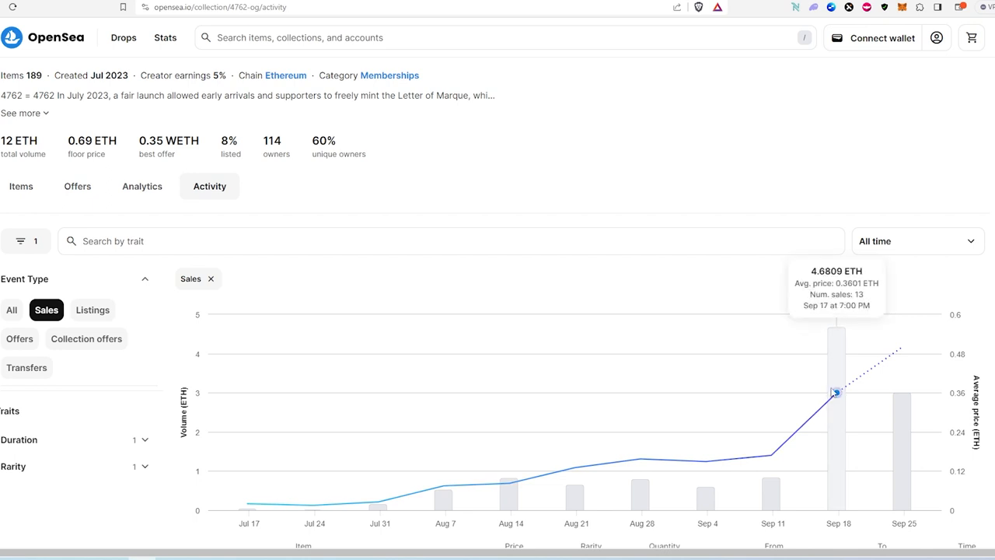
pyautogui.scroll(3)
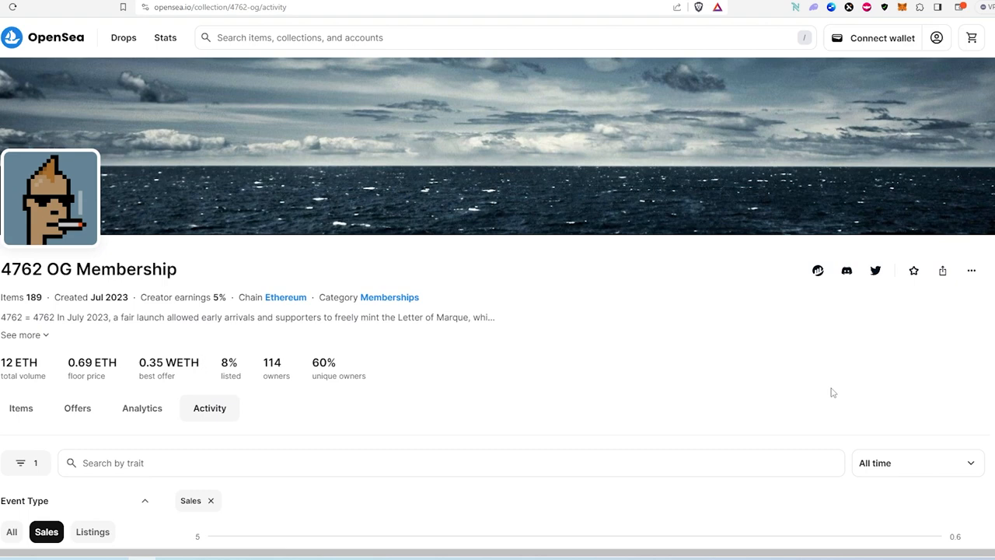